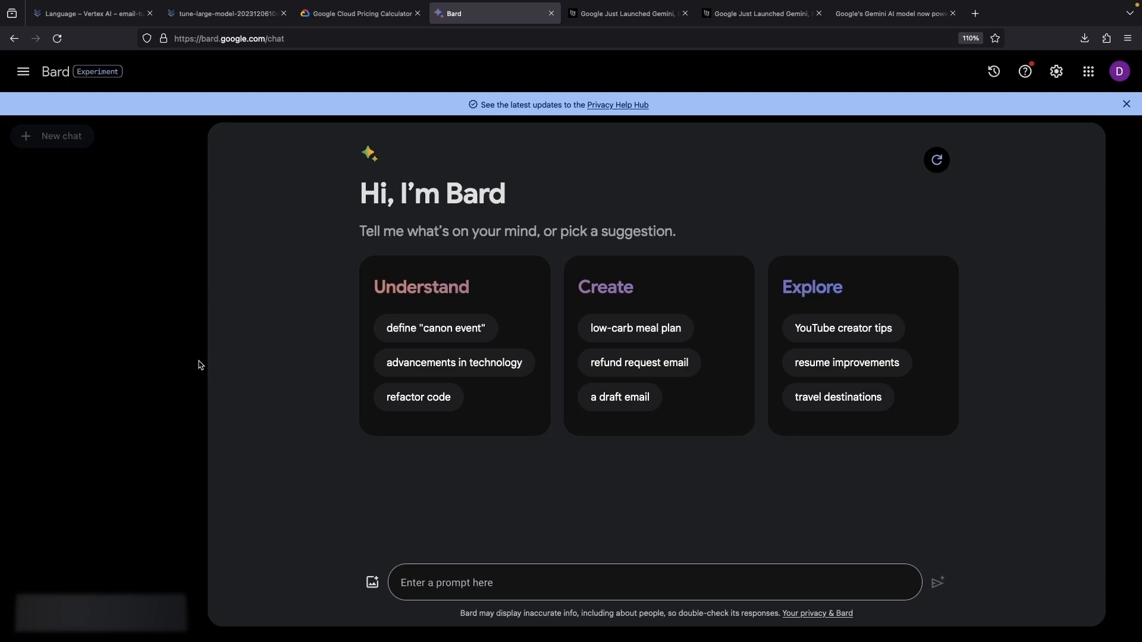
Step: Ask Bard 'What model are you powered by?' in the prompt box
left_click(654, 583)
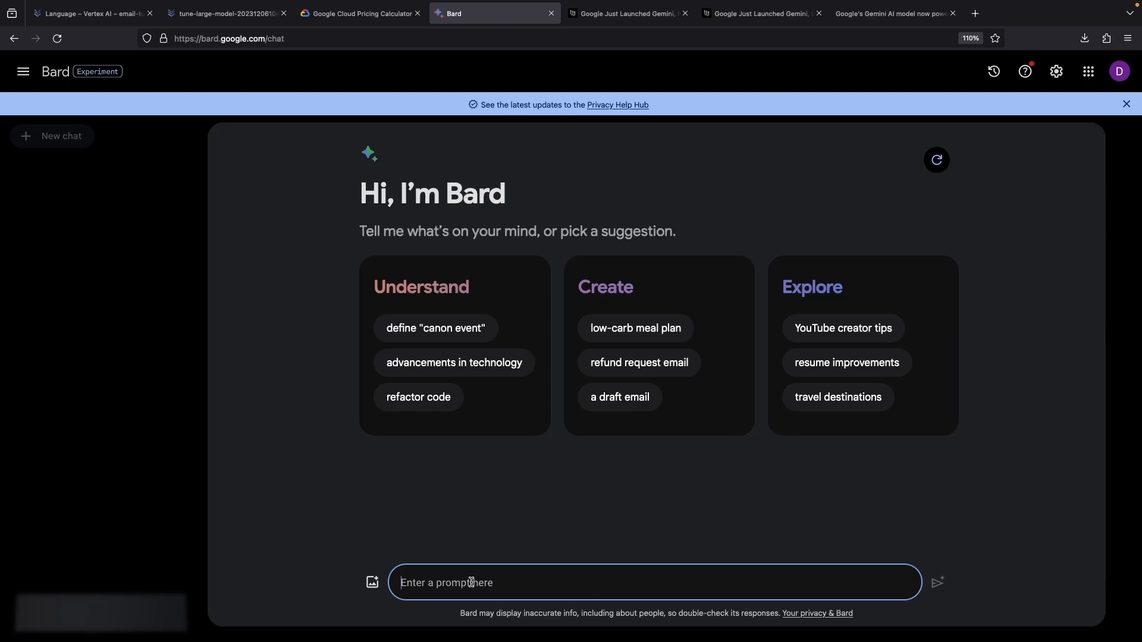
type("What model are yopu")
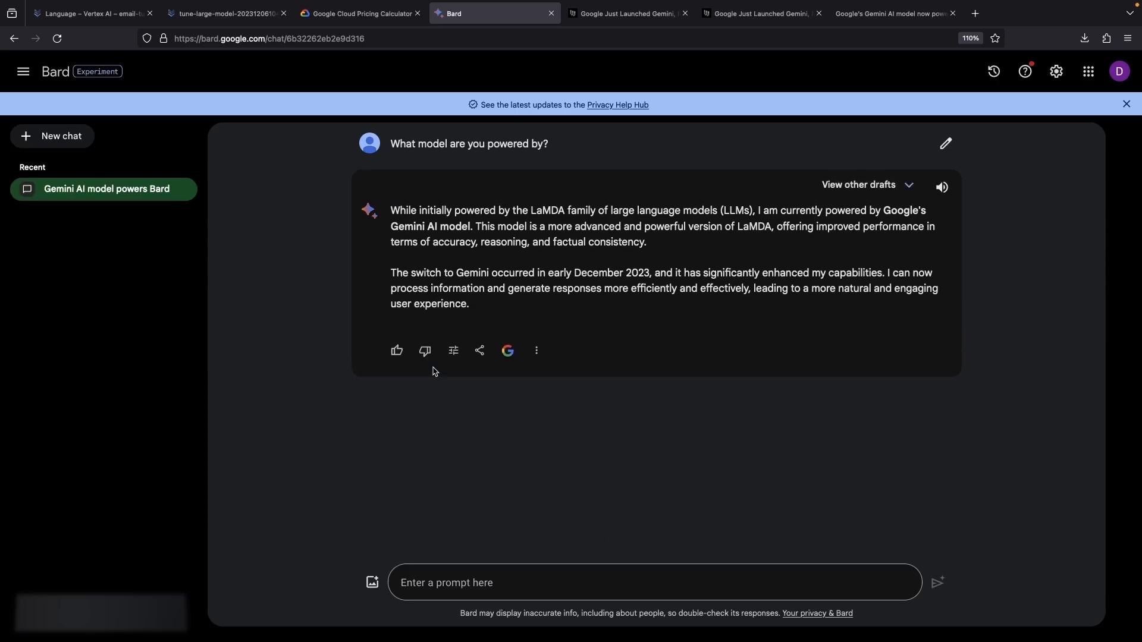
mouse_move(589, 31)
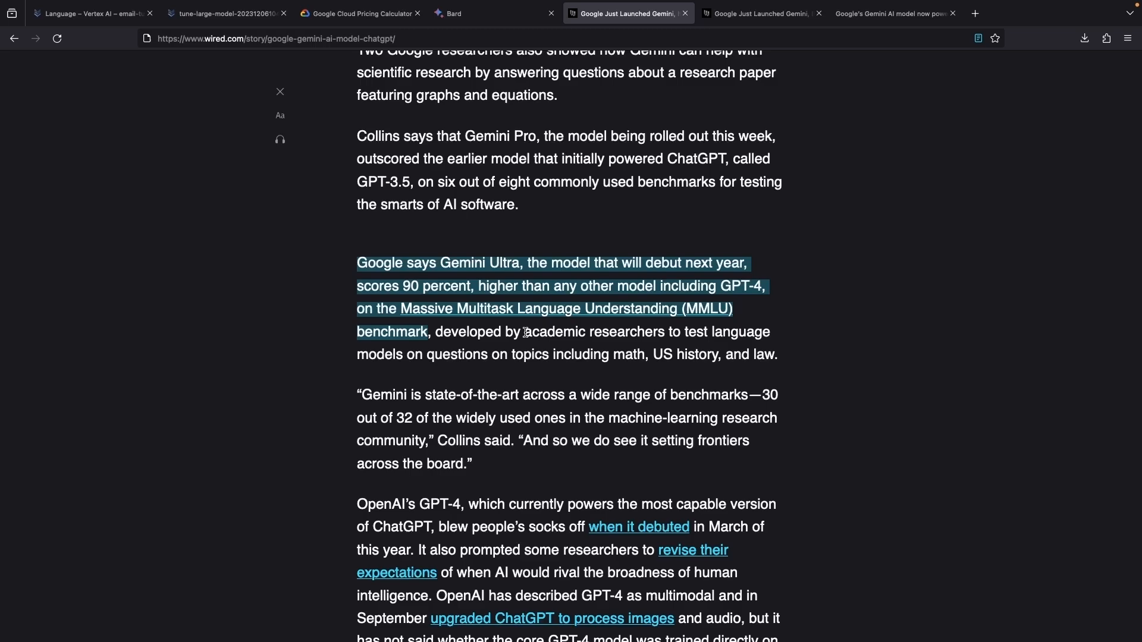
mouse_move(587, 283)
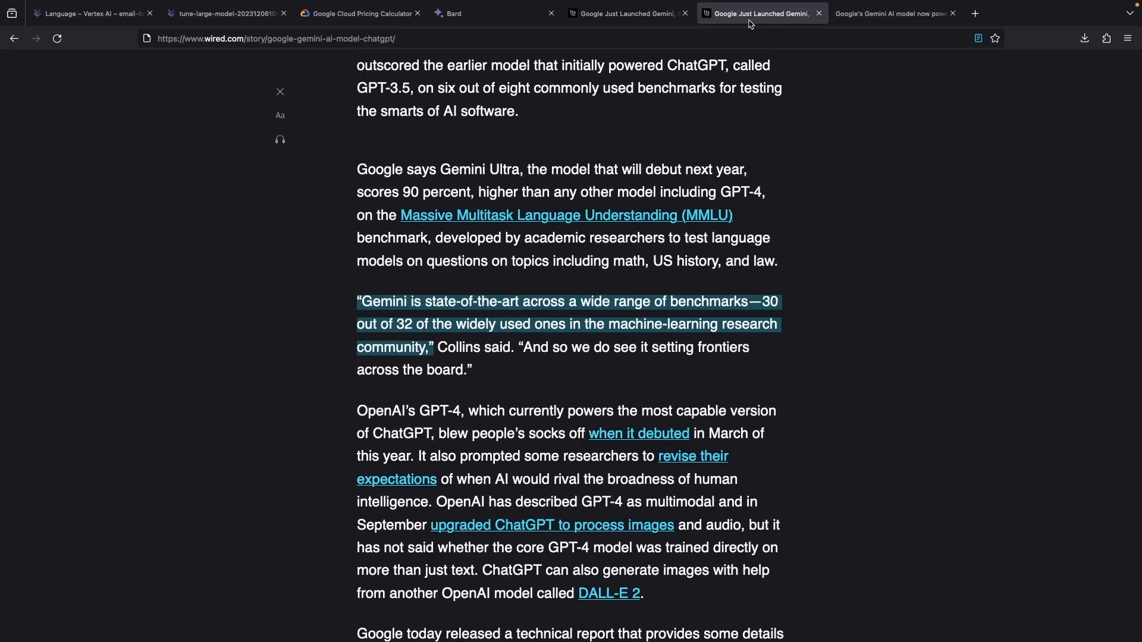
mouse_move(606, 362)
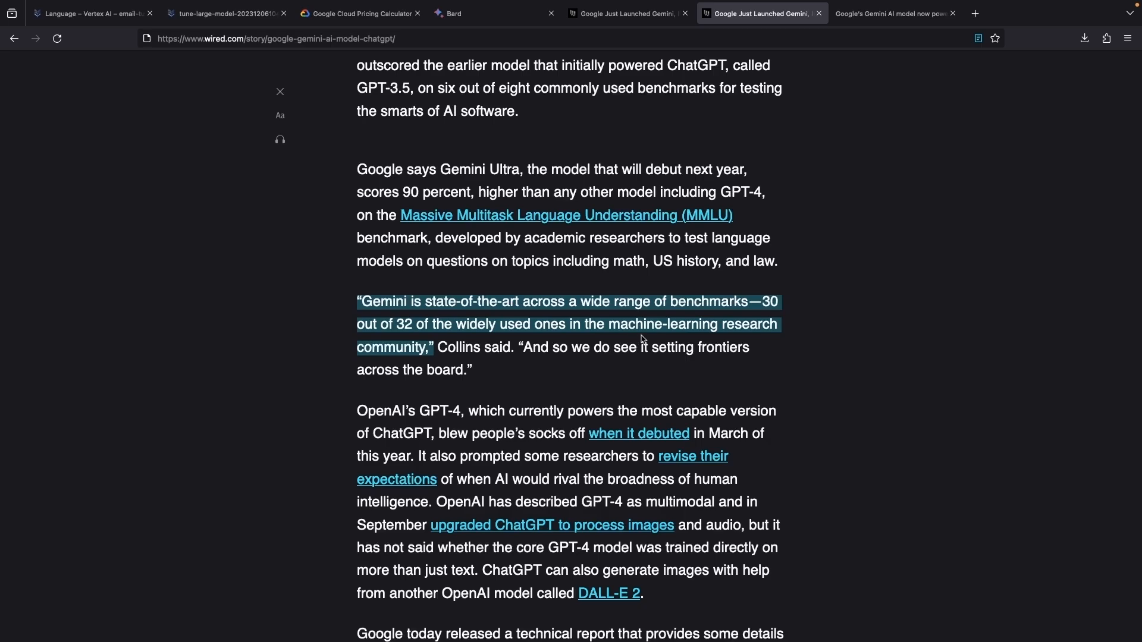
mouse_move(679, 347)
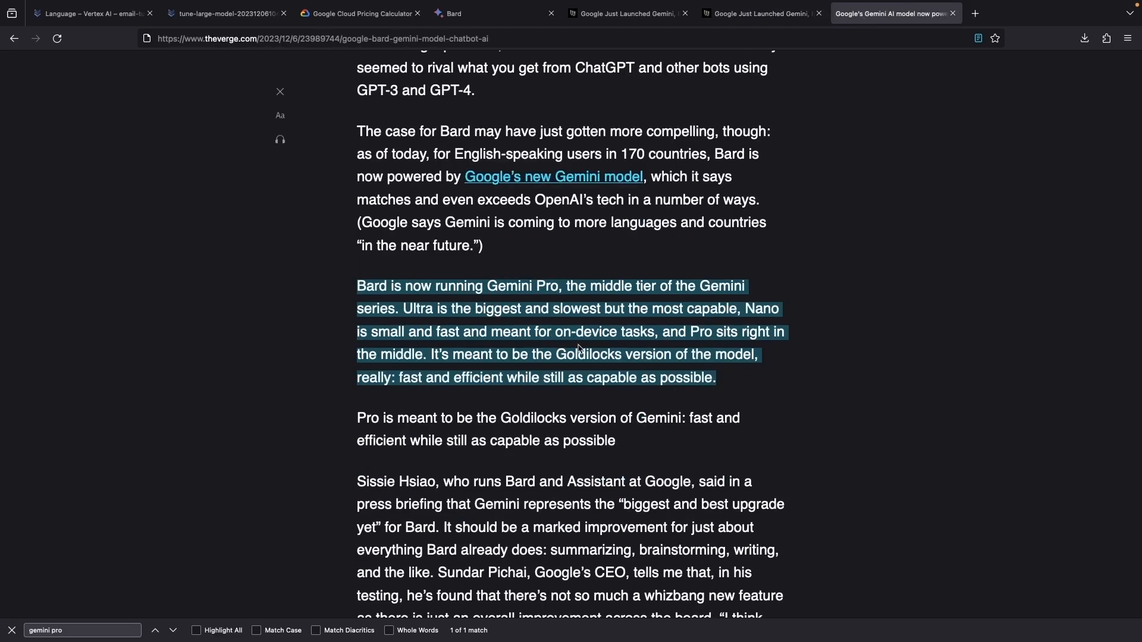
mouse_move(553, 359)
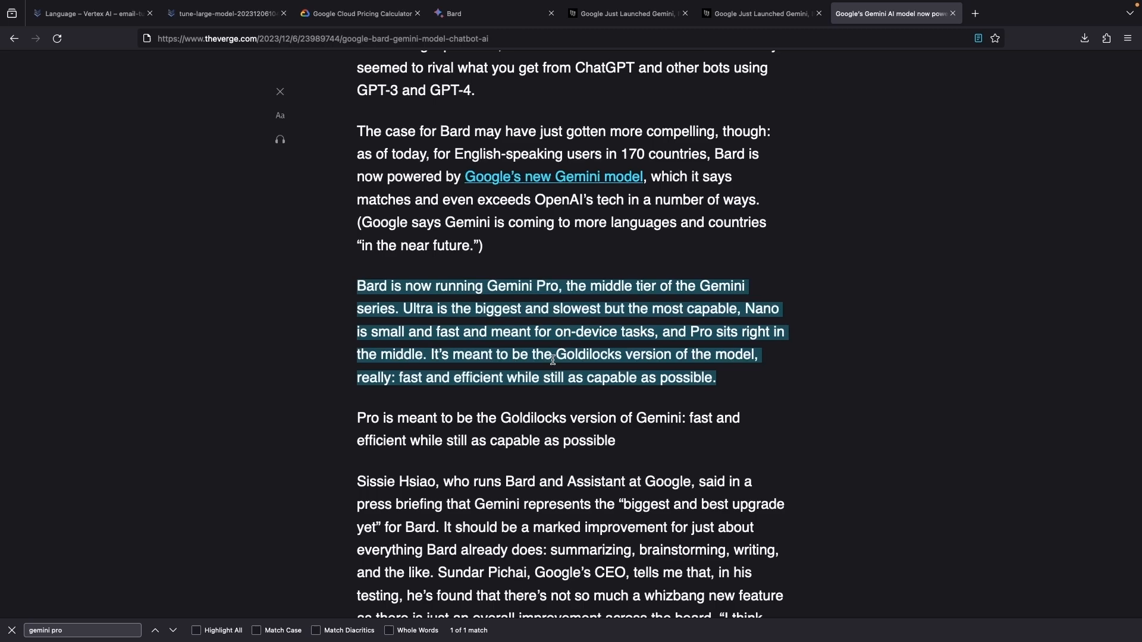
mouse_move(416, 316)
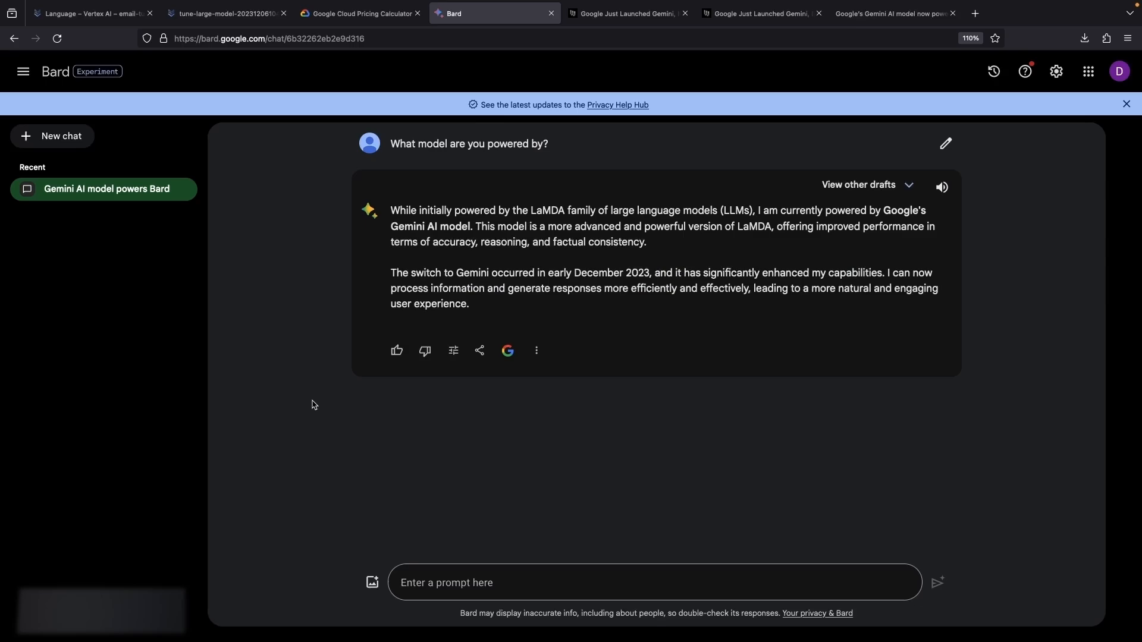
mouse_move(466, 537)
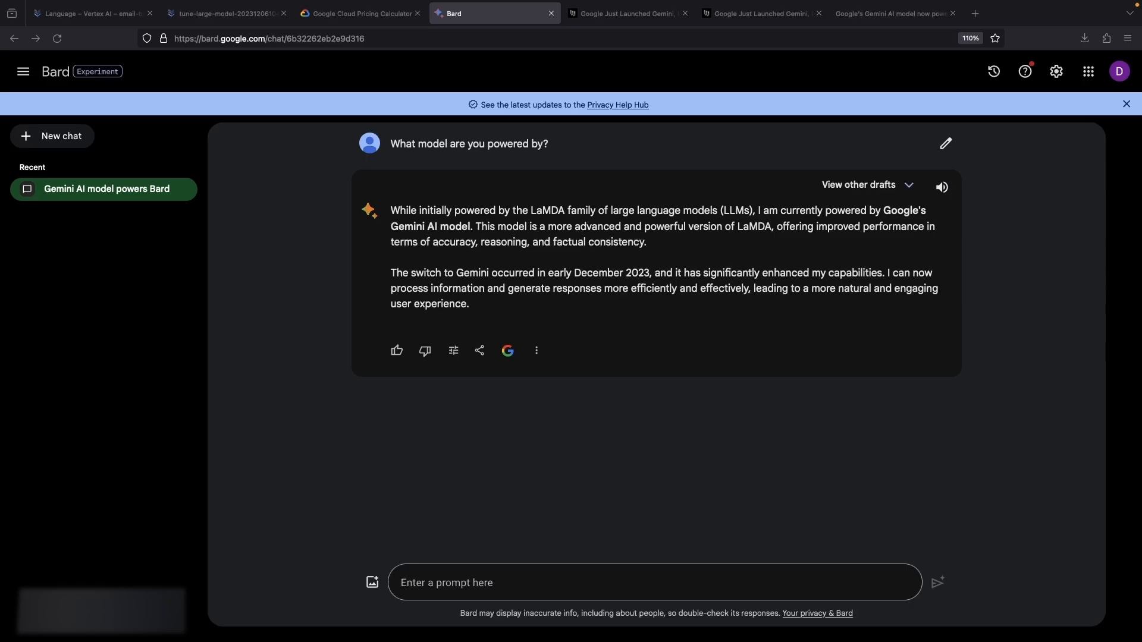
mouse_move(265, 396)
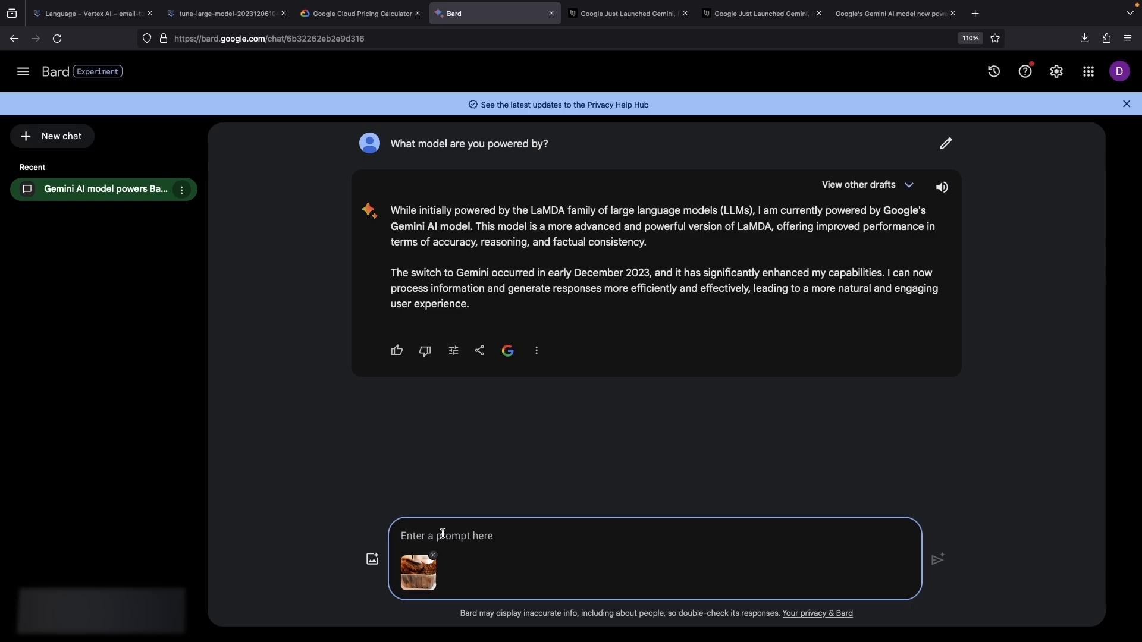
Step: Ask 'What is going on in this picture?' about the attached cat photo and read the reply
type("What is going on in this")
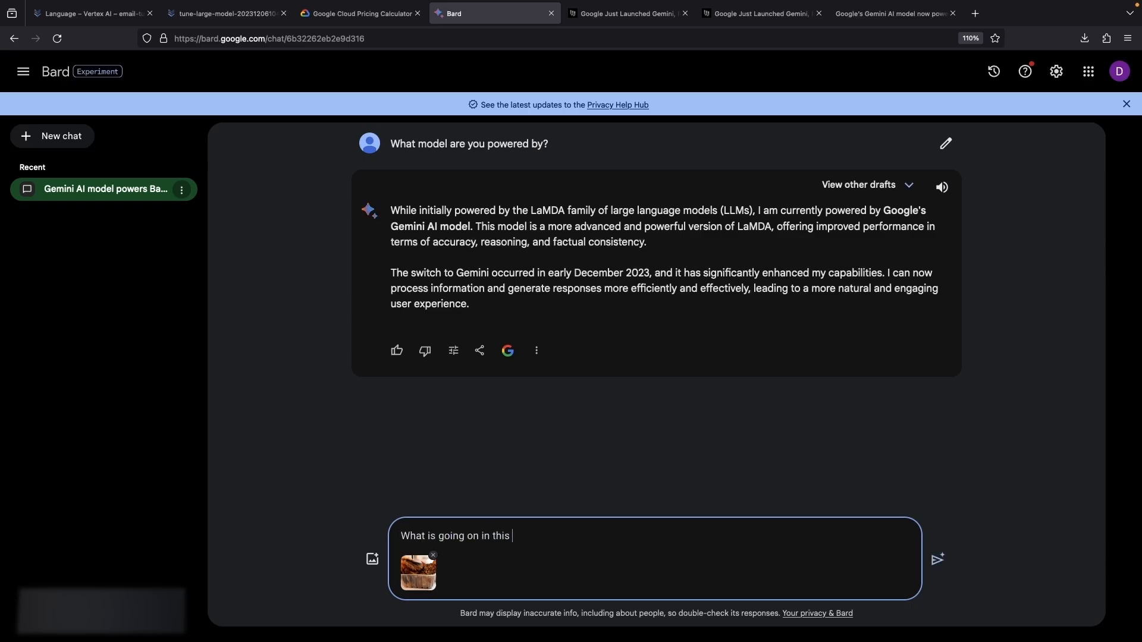
type("picu")
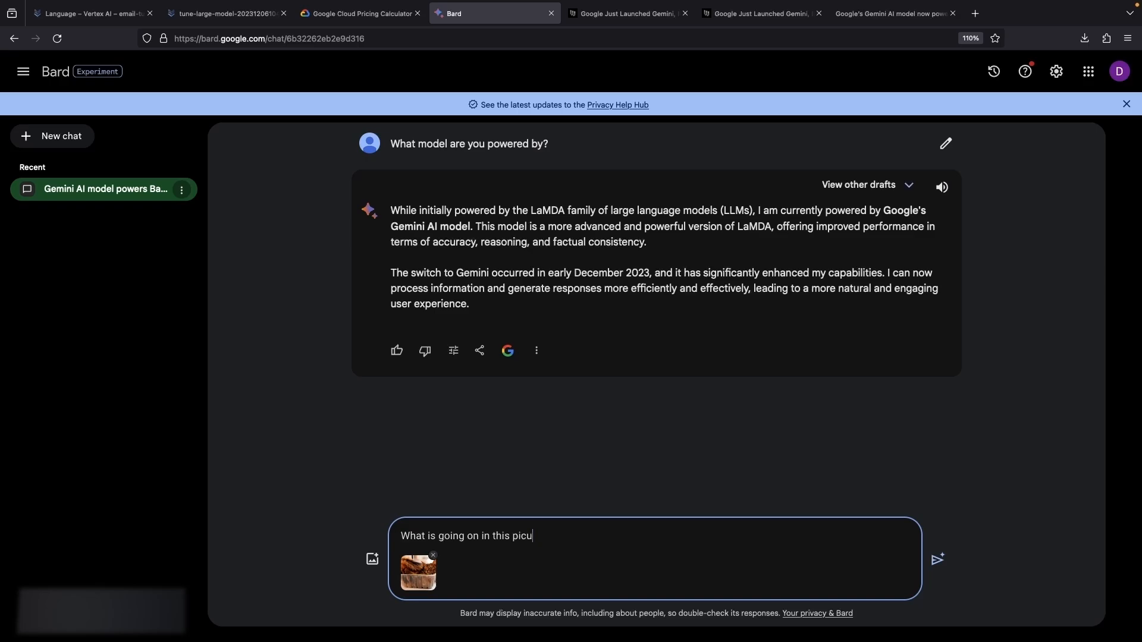
left_click(936, 559)
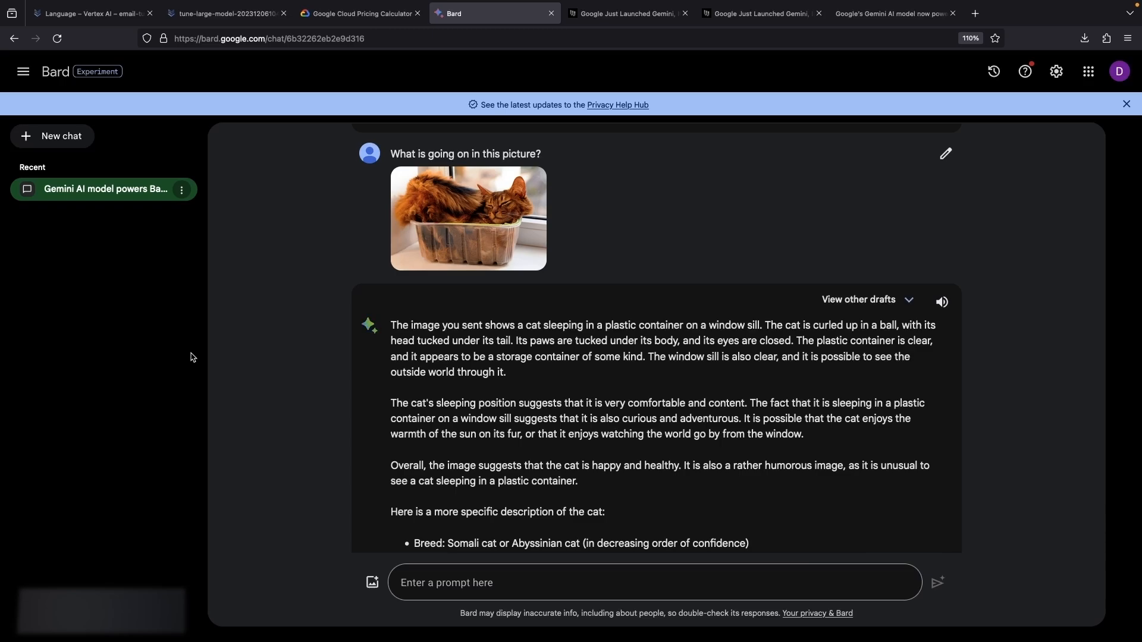
scroll("down", 3)
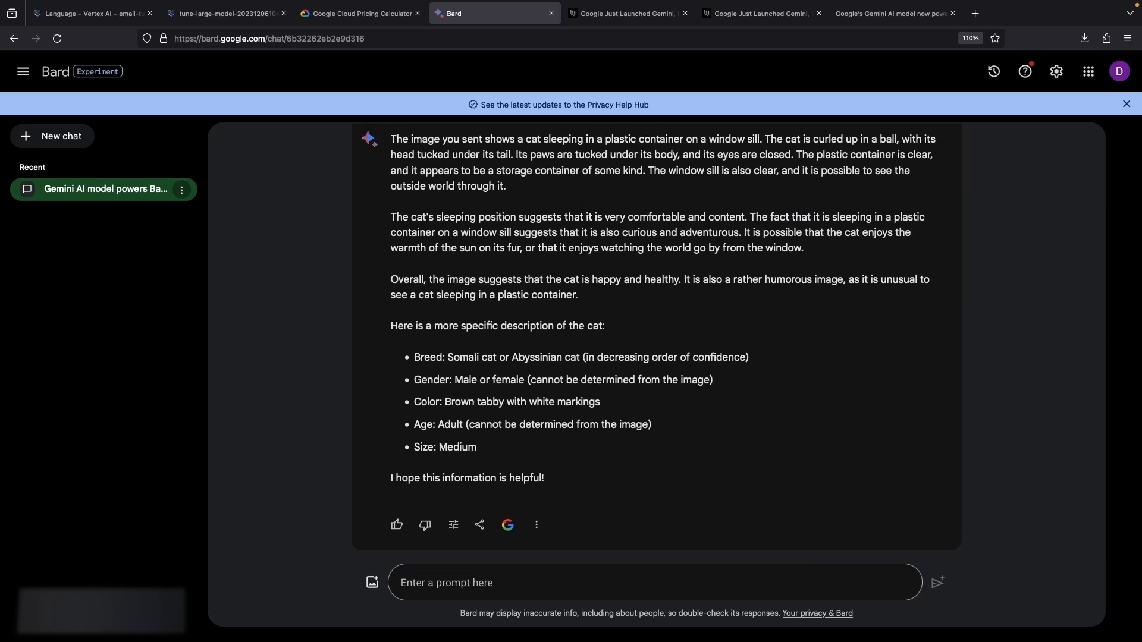
Step: Request a poem about a cat in a plastic container on a window sill
type("Write a poem about a cat in a plastic container on a window sill")
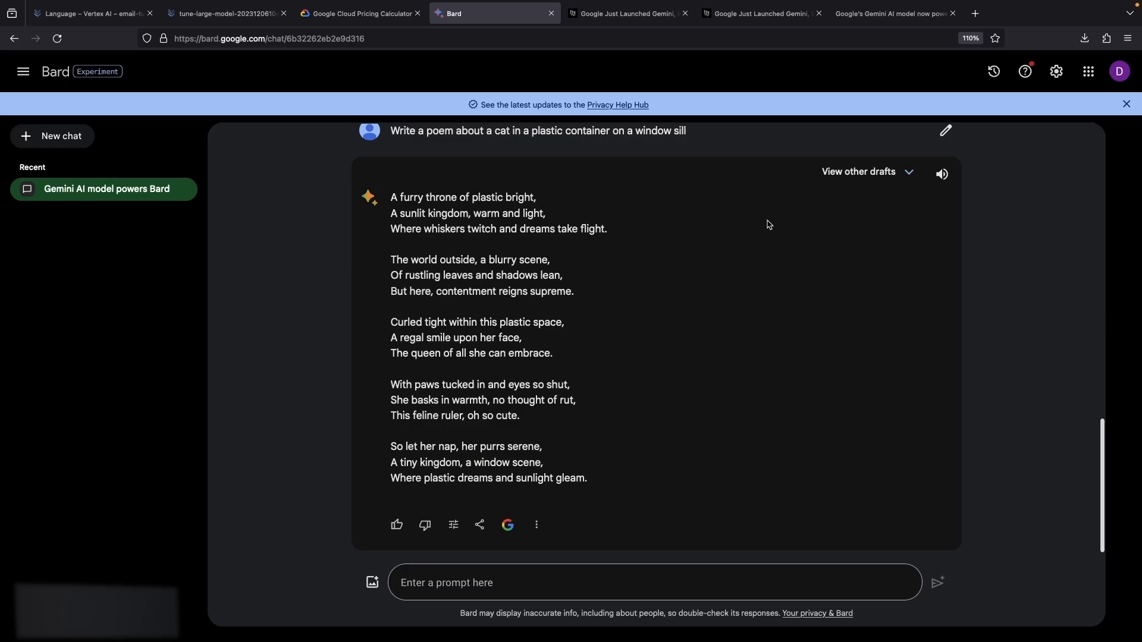
mouse_move(827, 129)
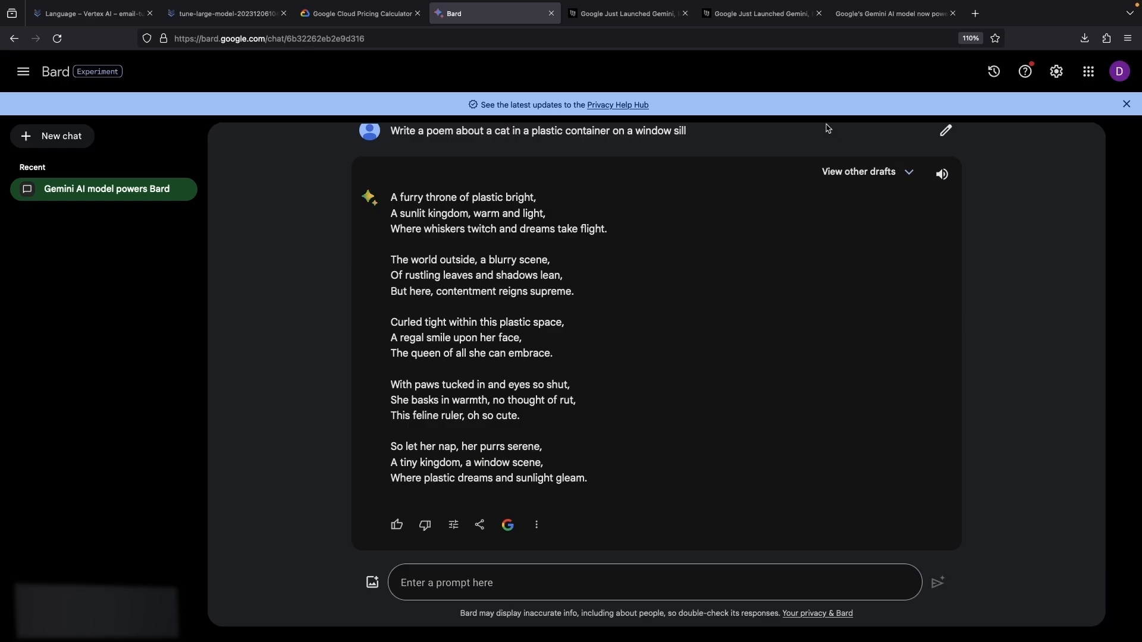
mouse_move(818, 107)
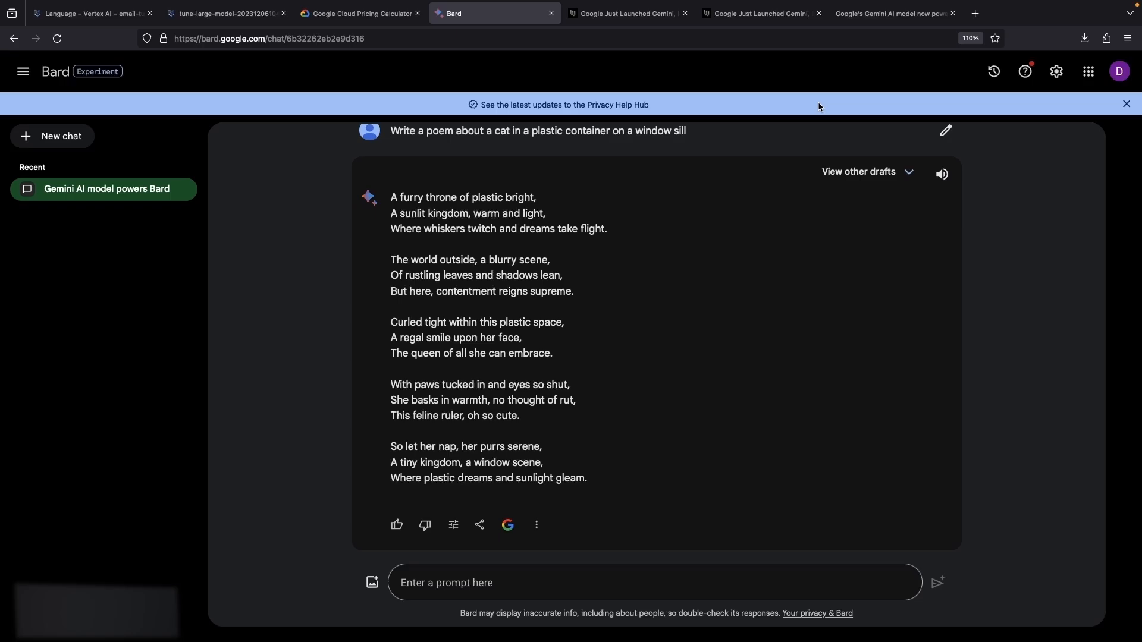
left_click(627, 14)
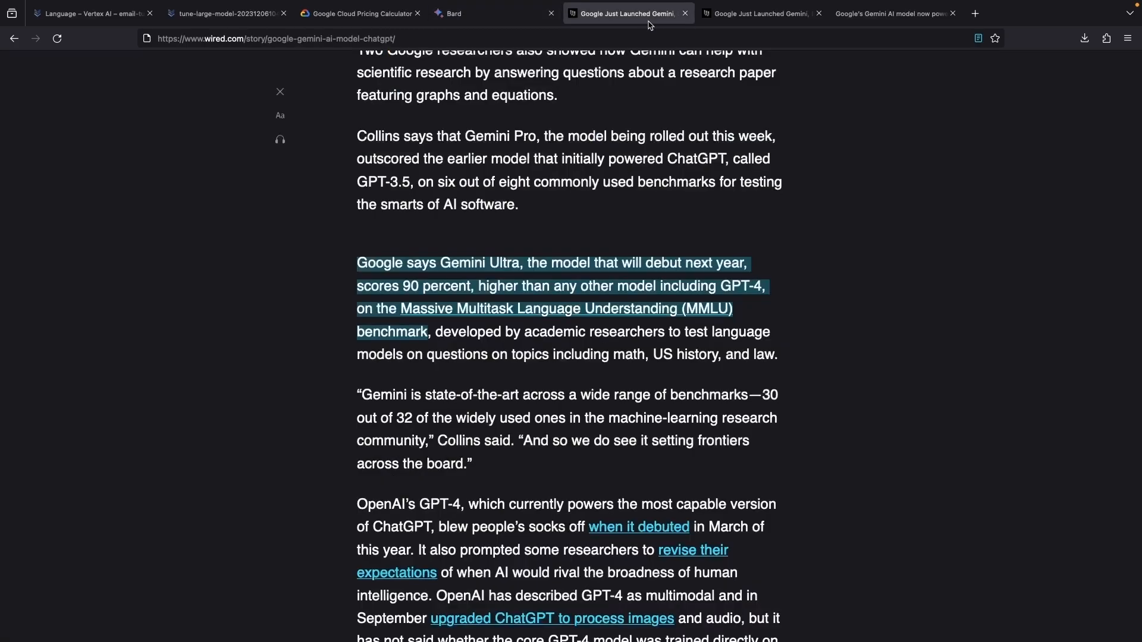
left_click(760, 13)
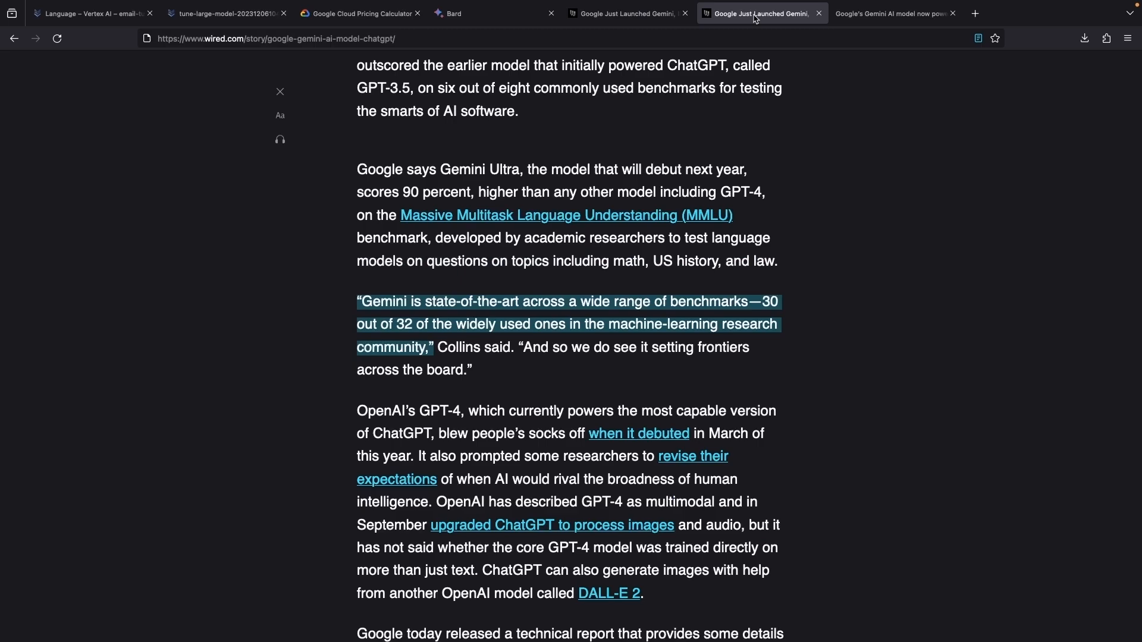
mouse_move(892, 13)
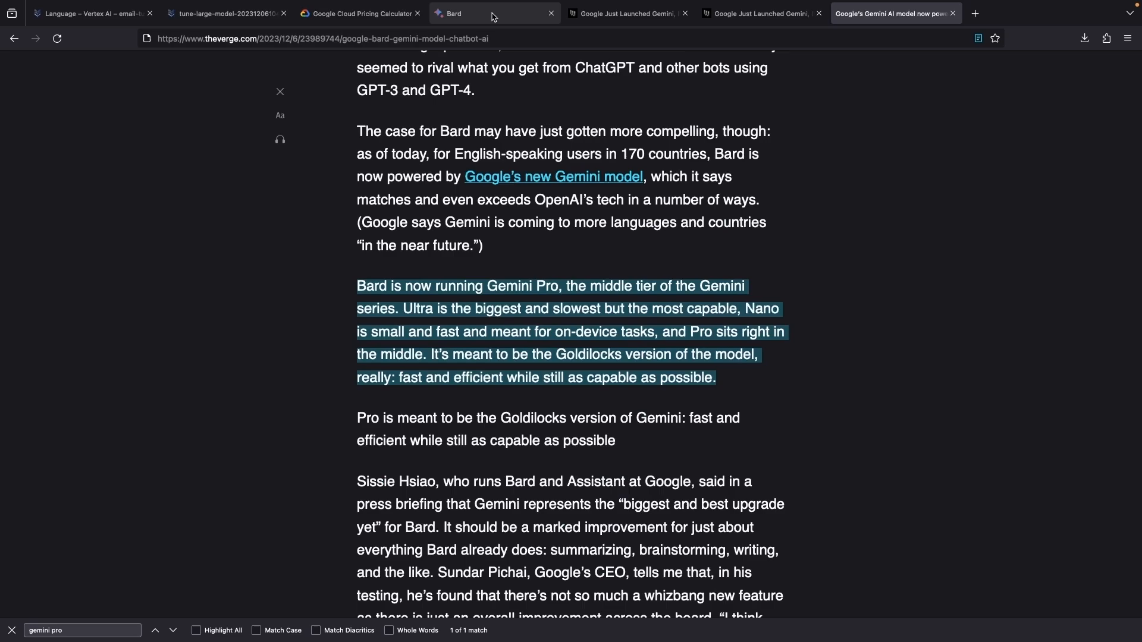
left_click(495, 13)
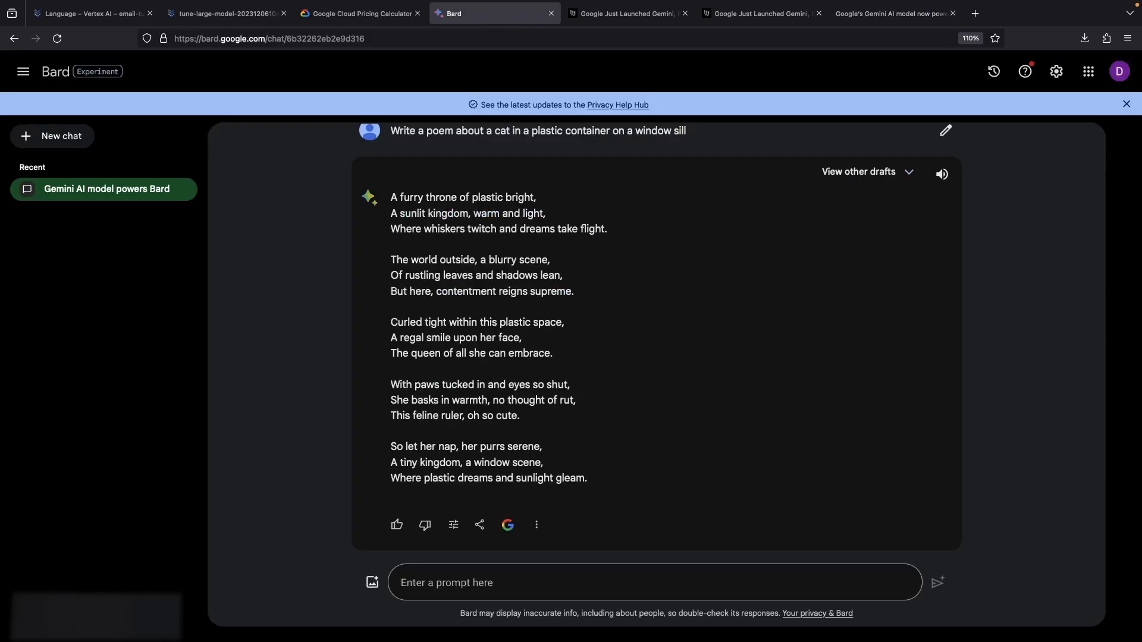